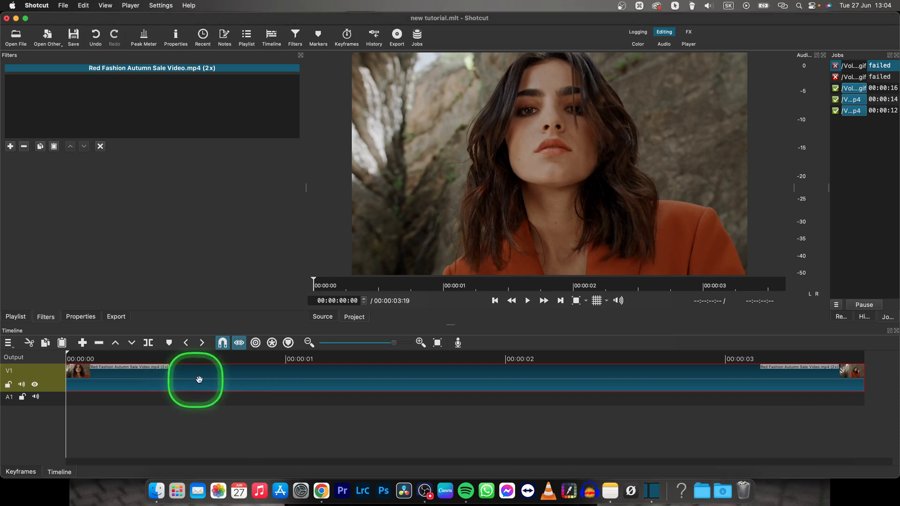
Select the timeline clip and show its properties: H.264, 1920x1080, 30 fps, 1x speed
left_click(527, 300)
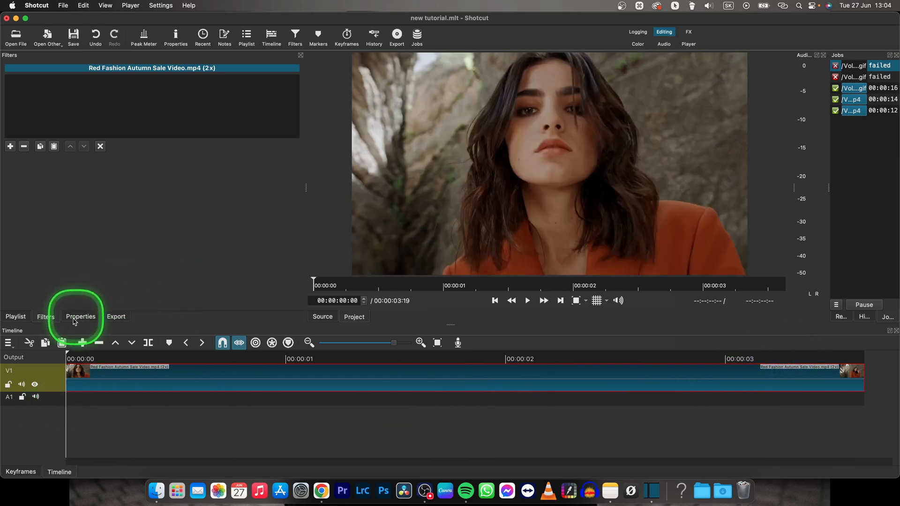
left_click(81, 316)
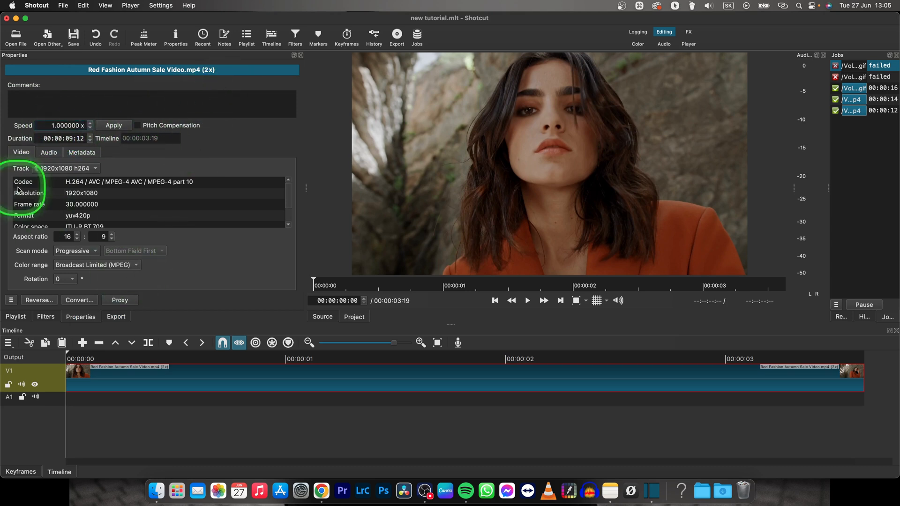
mouse_move(225, 388)
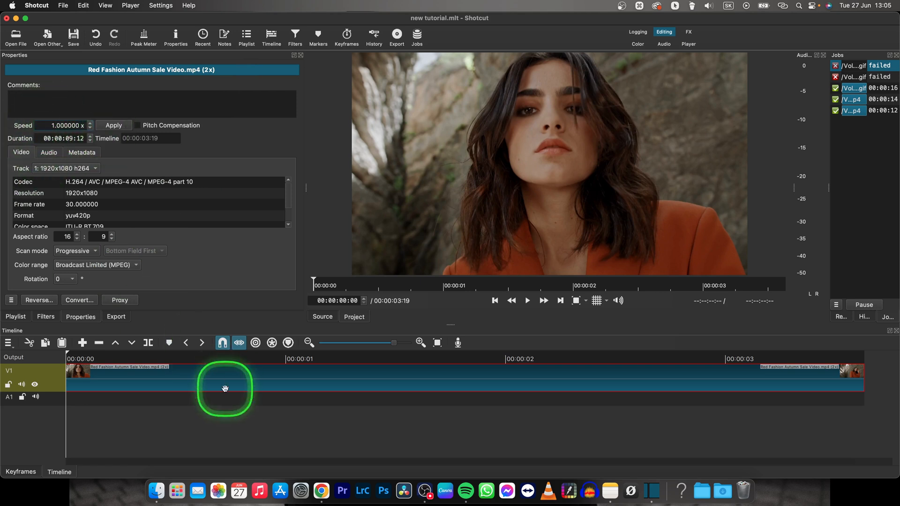
mouse_move(245, 144)
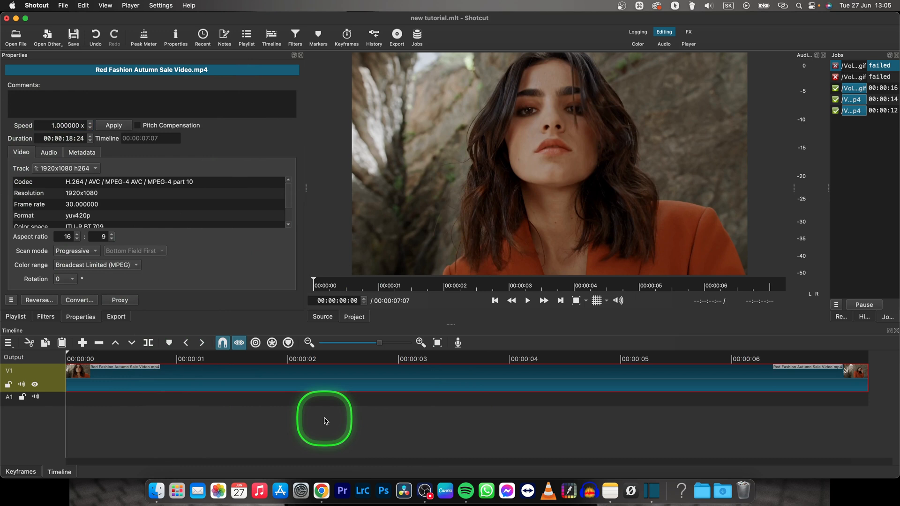
mouse_move(250, 431)
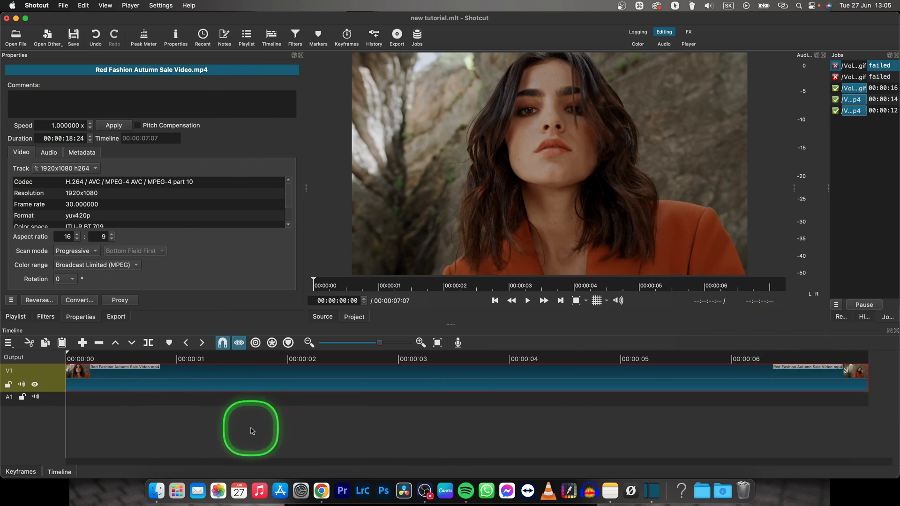
Enter 0.5 as the clip's speed and move the playhead near 00:00:04:10
left_click(527, 300)
type("0.500000")
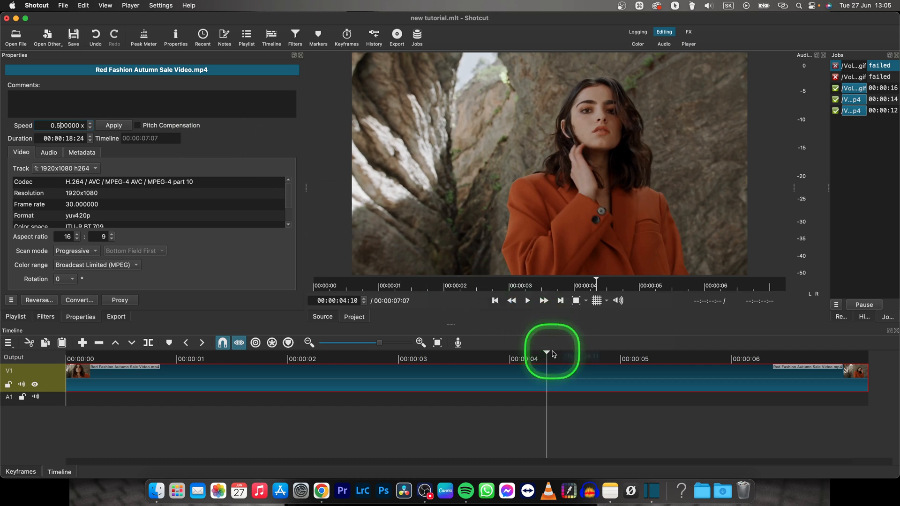
Apply 0.5x speed so the clip stretches to 00:00:14:13
left_click(113, 125)
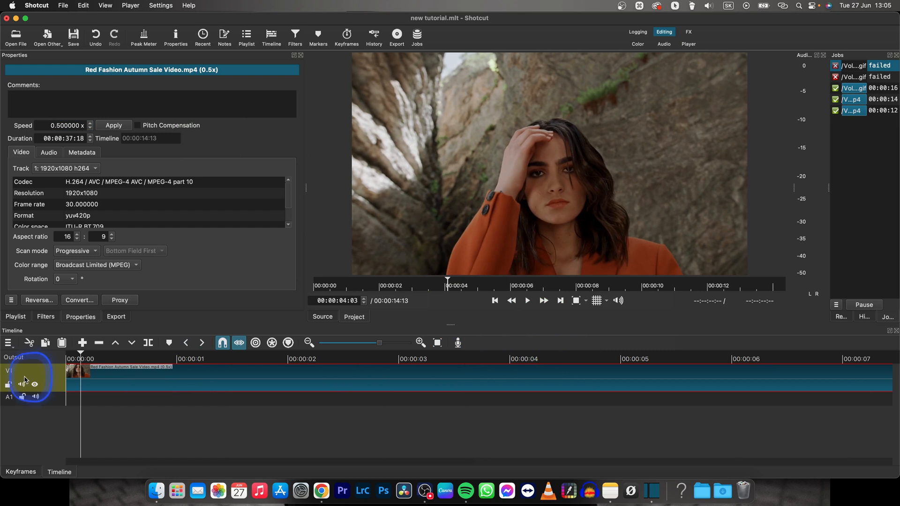
left_click(527, 300)
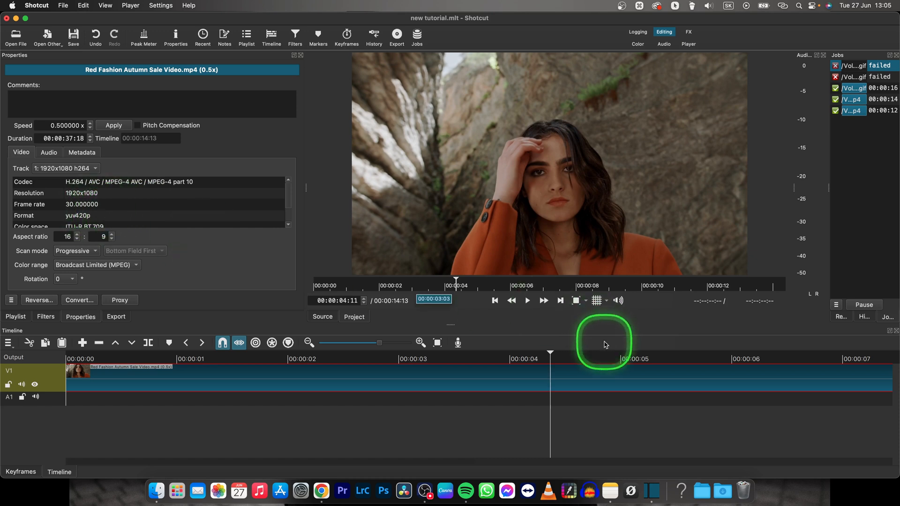
Preview the half-speed clip from the start, then resume playback from the one-second mark
left_click(494, 300)
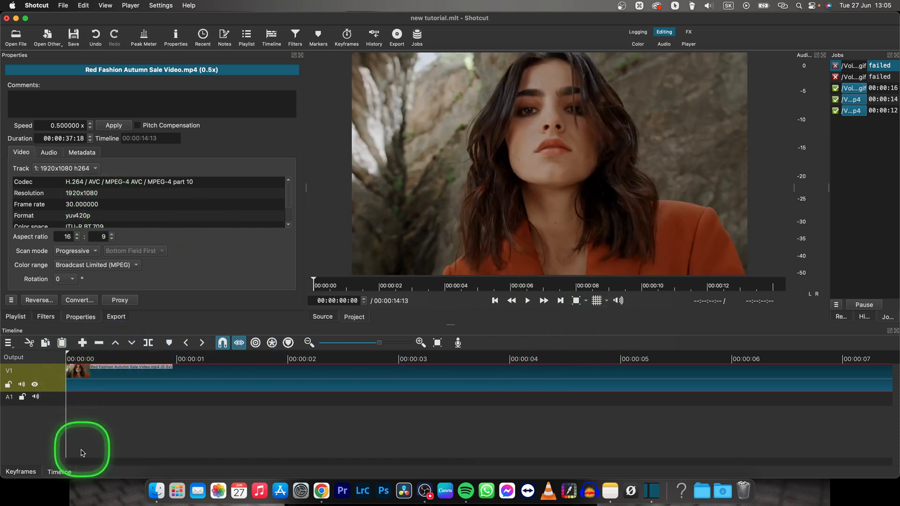
left_click(527, 300)
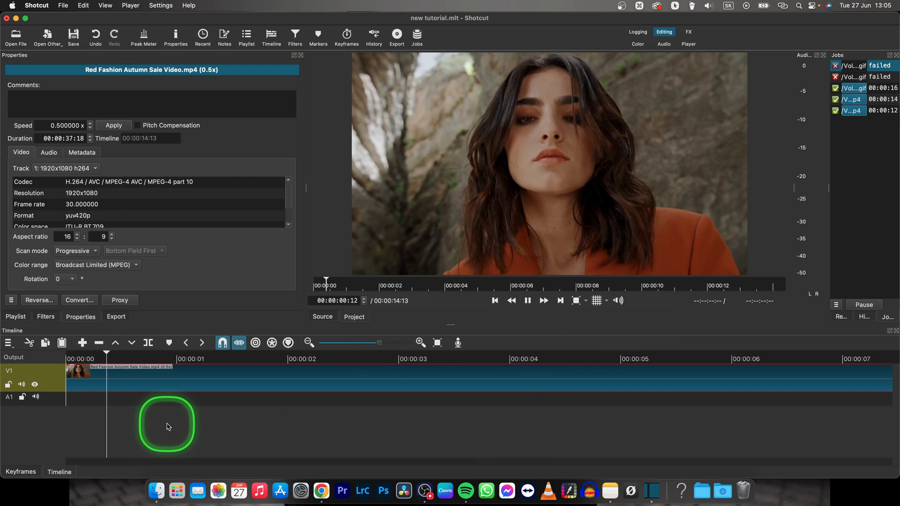
left_click(202, 343)
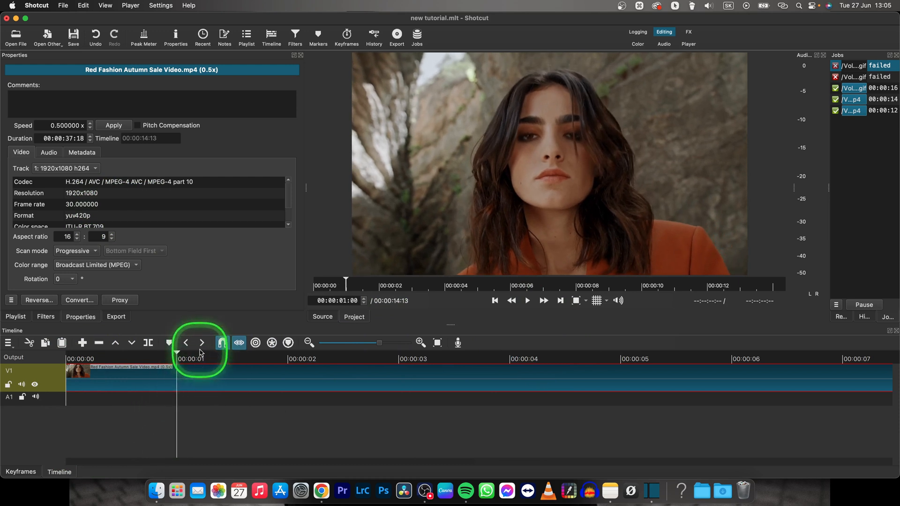
left_click(202, 343)
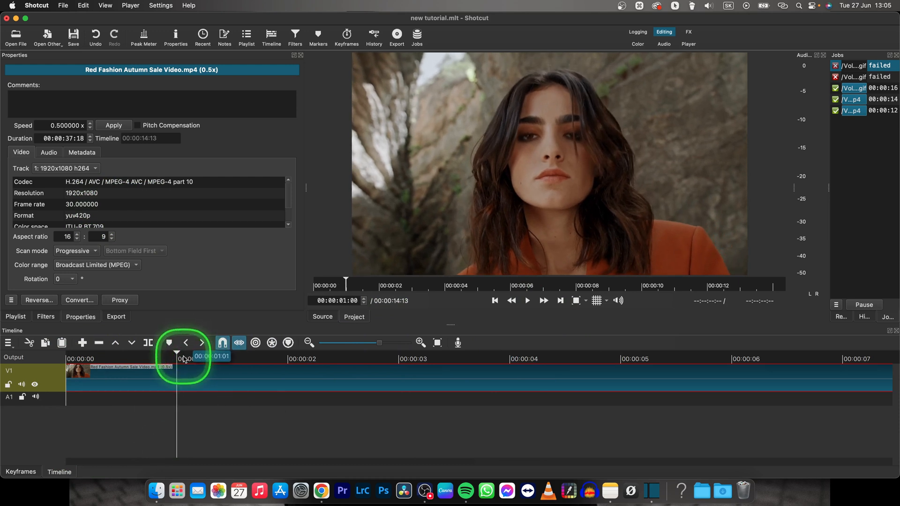
left_click(526, 300)
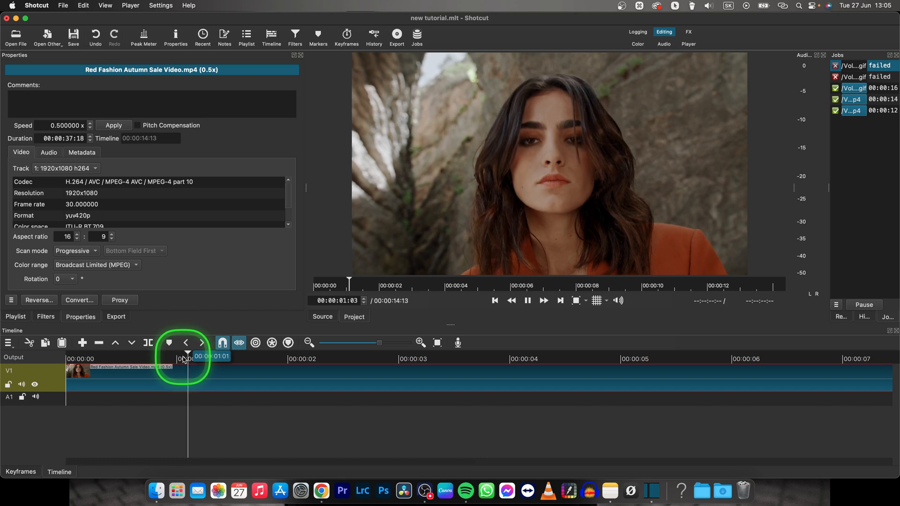